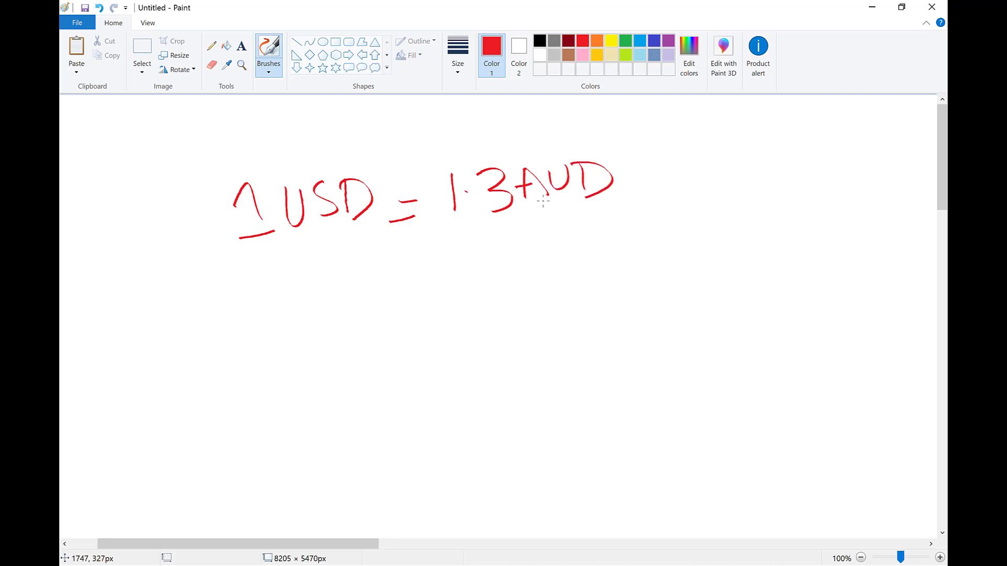
mouse_move(334, 323)
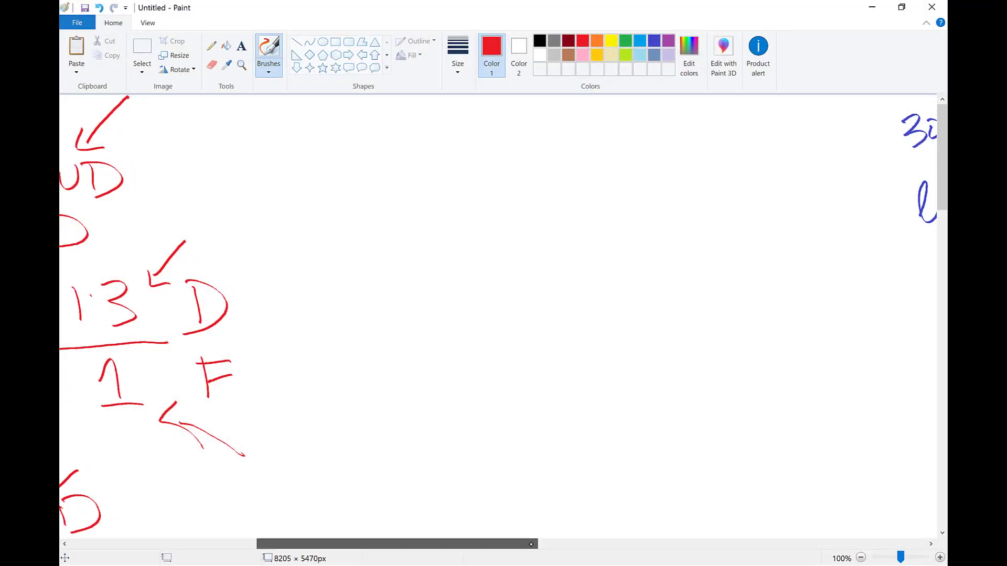
scroll(right, 3)
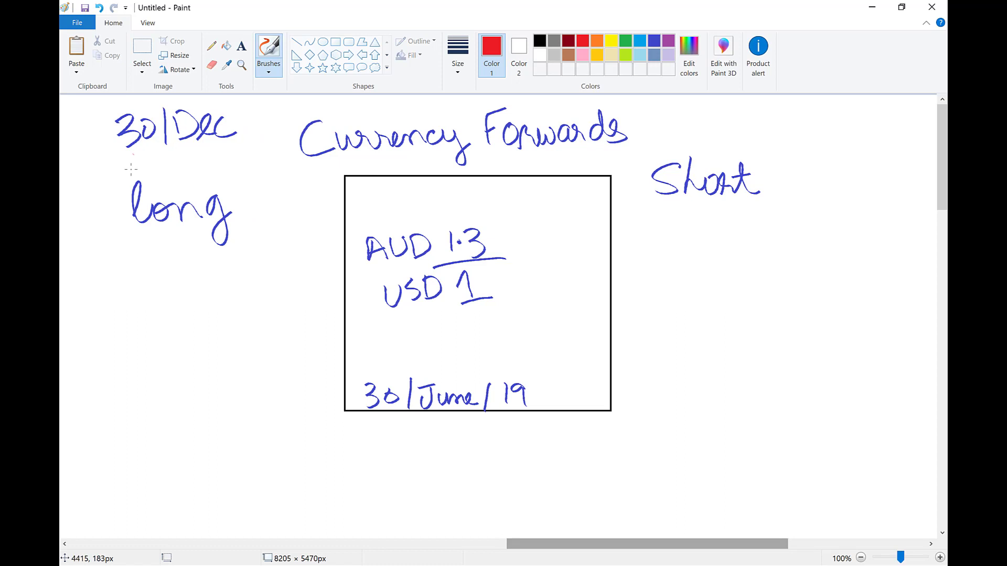
mouse_move(106, 277)
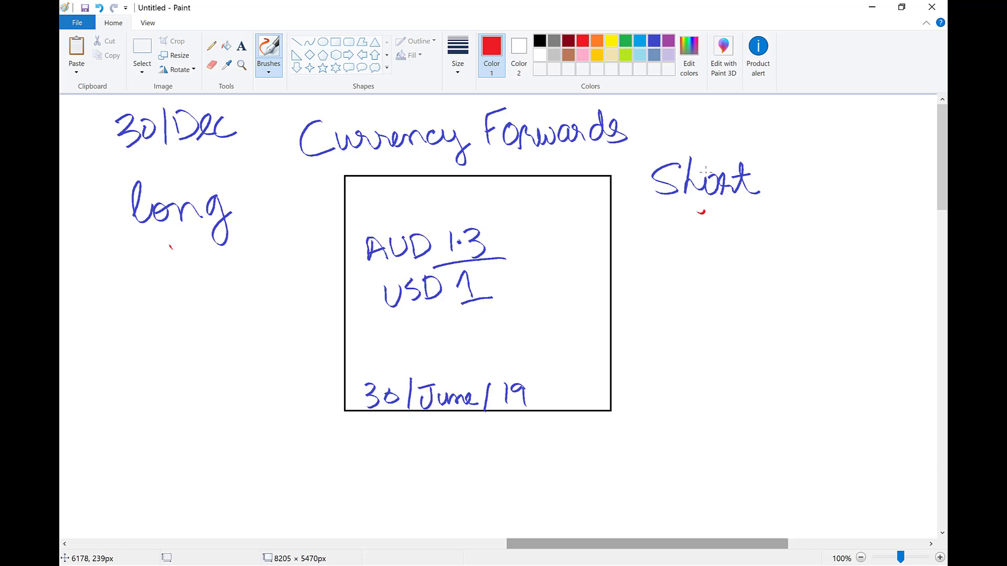
mouse_move(411, 409)
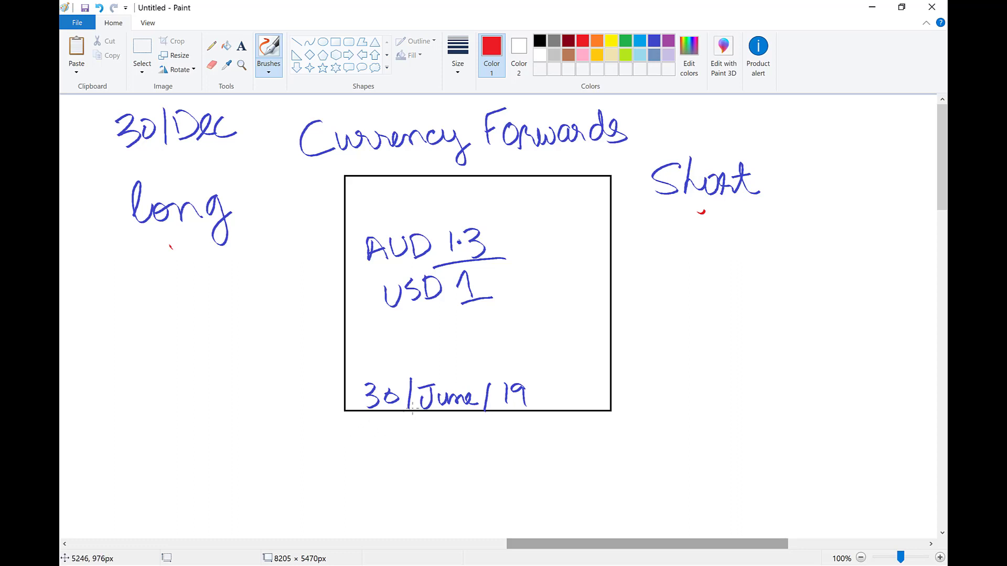
mouse_move(523, 414)
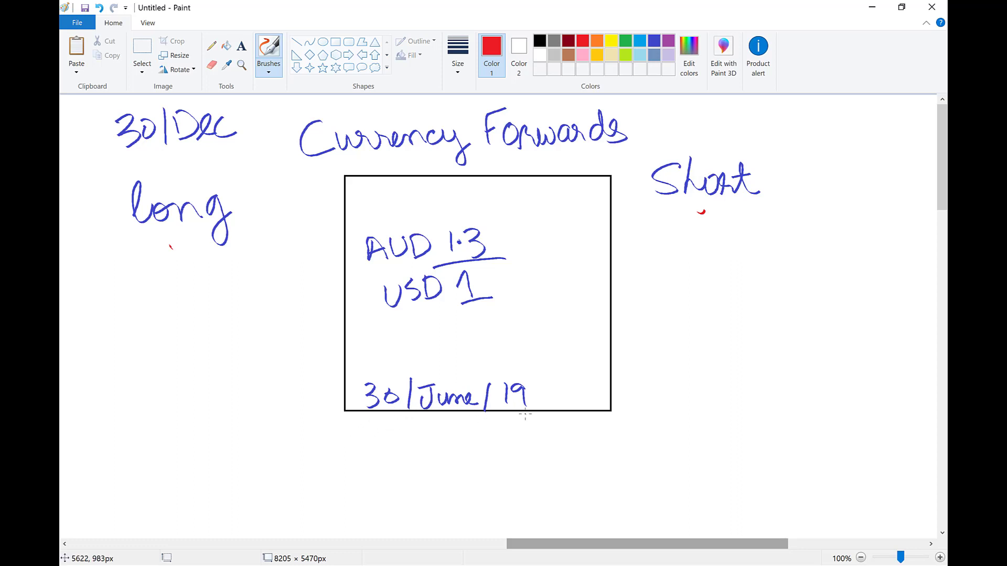
mouse_move(362, 226)
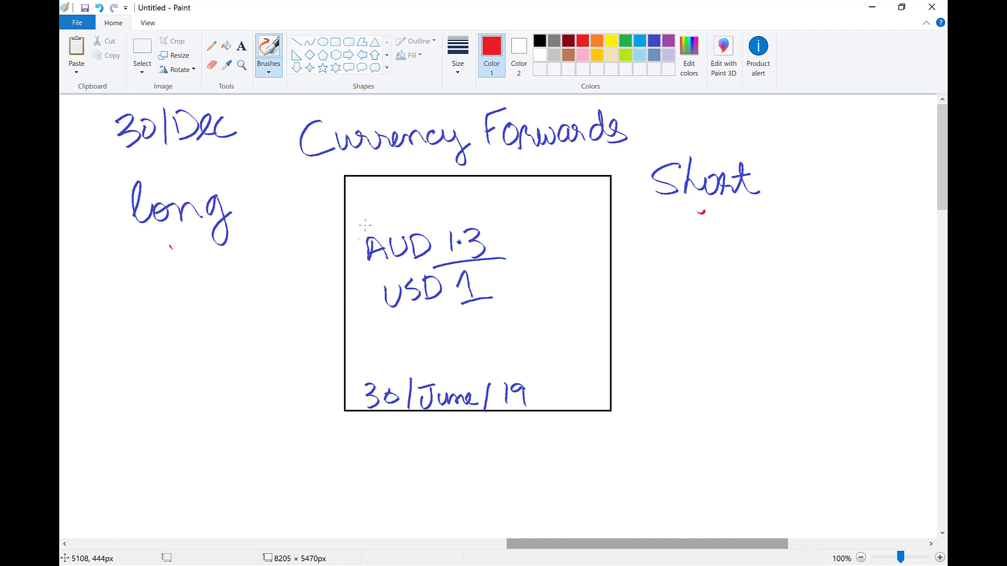
mouse_move(393, 245)
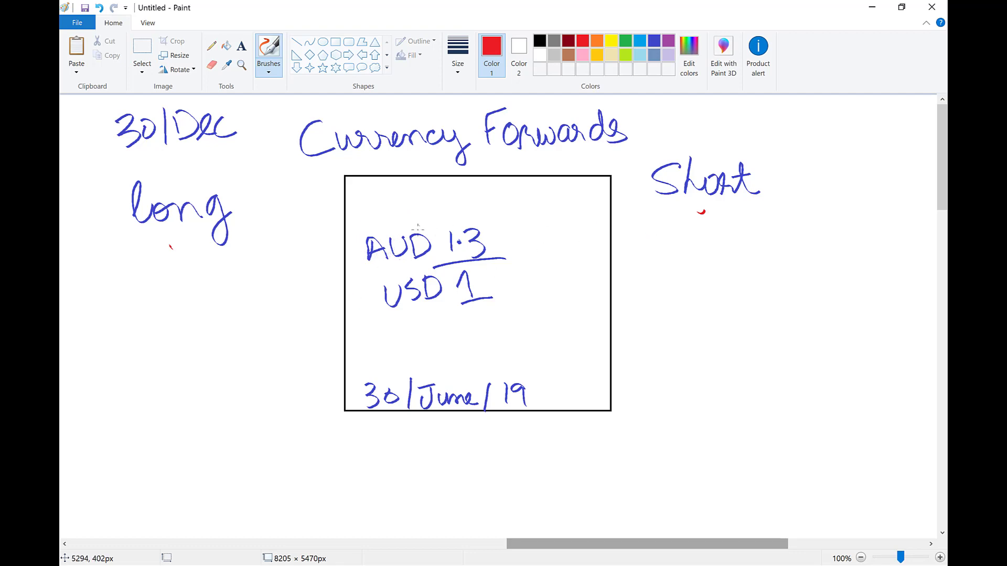
mouse_move(514, 214)
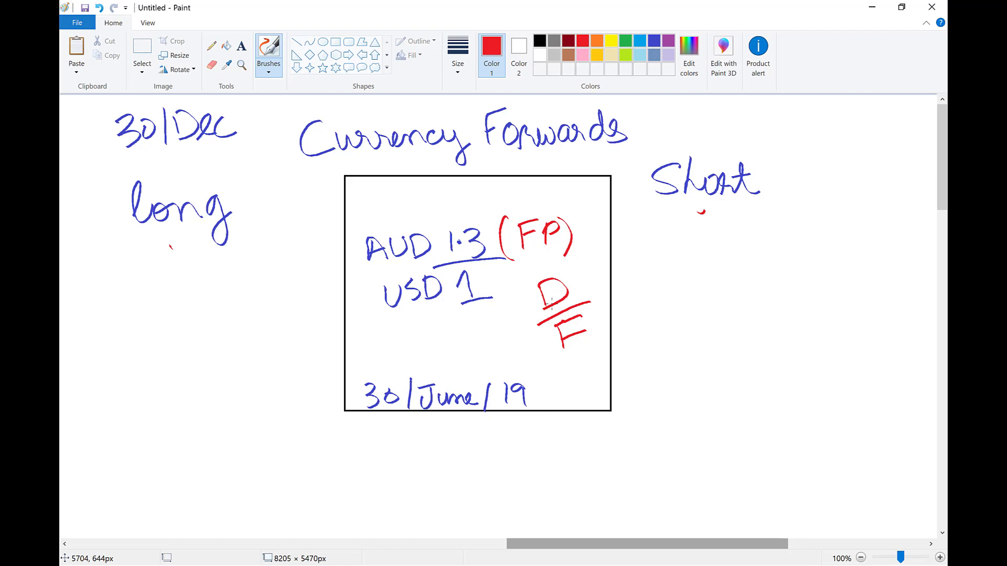
mouse_move(403, 300)
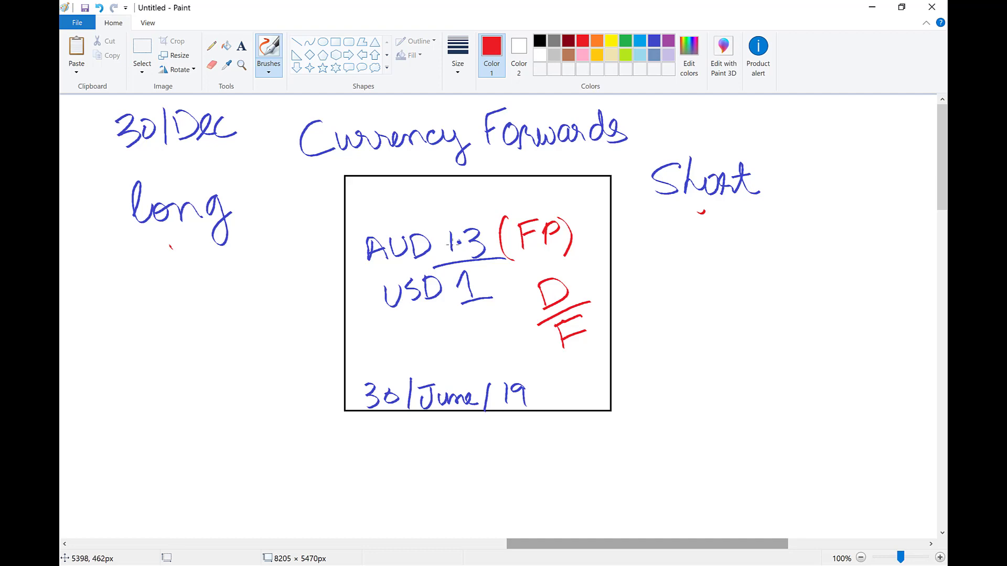
mouse_move(177, 226)
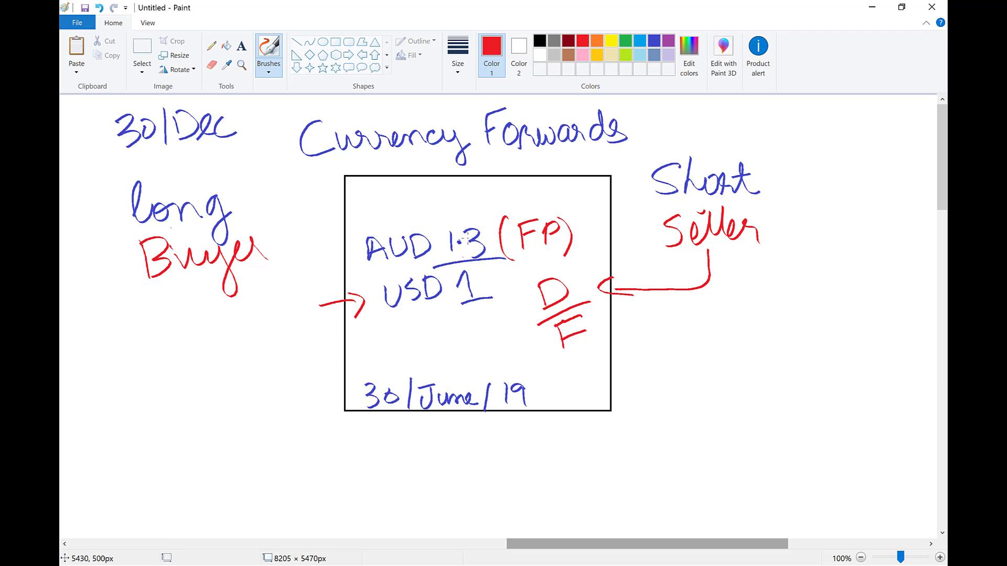
mouse_move(432, 274)
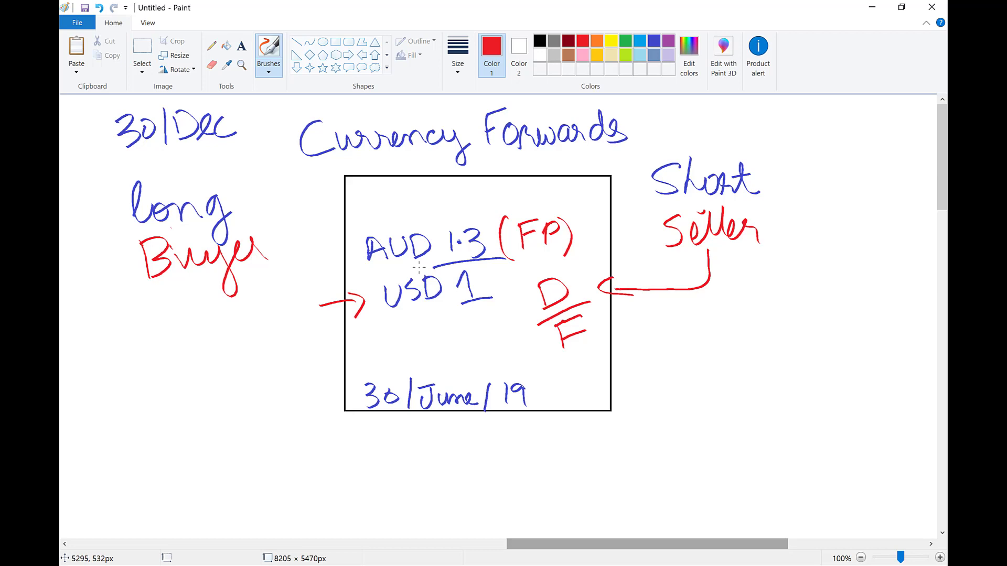
mouse_move(245, 182)
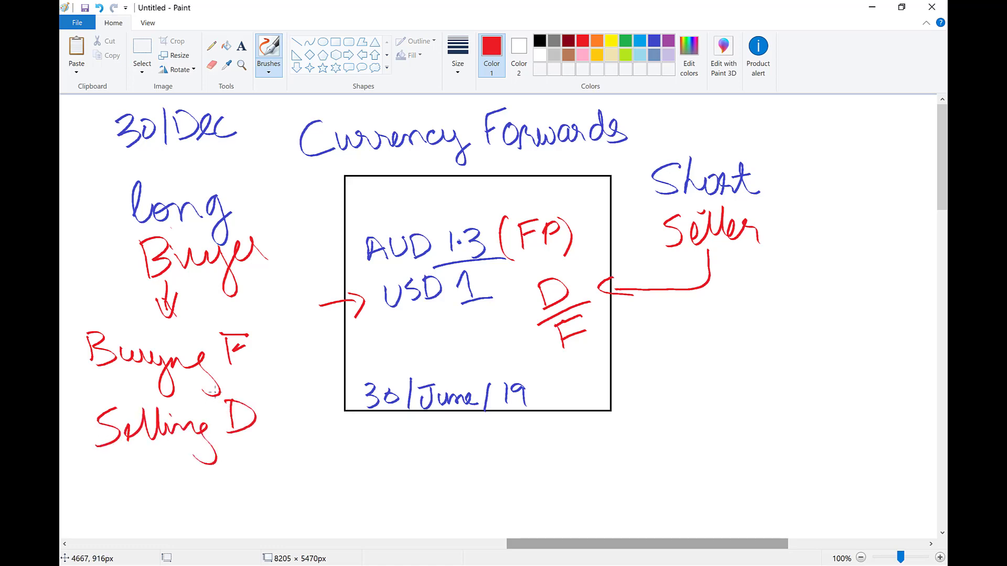
mouse_move(732, 176)
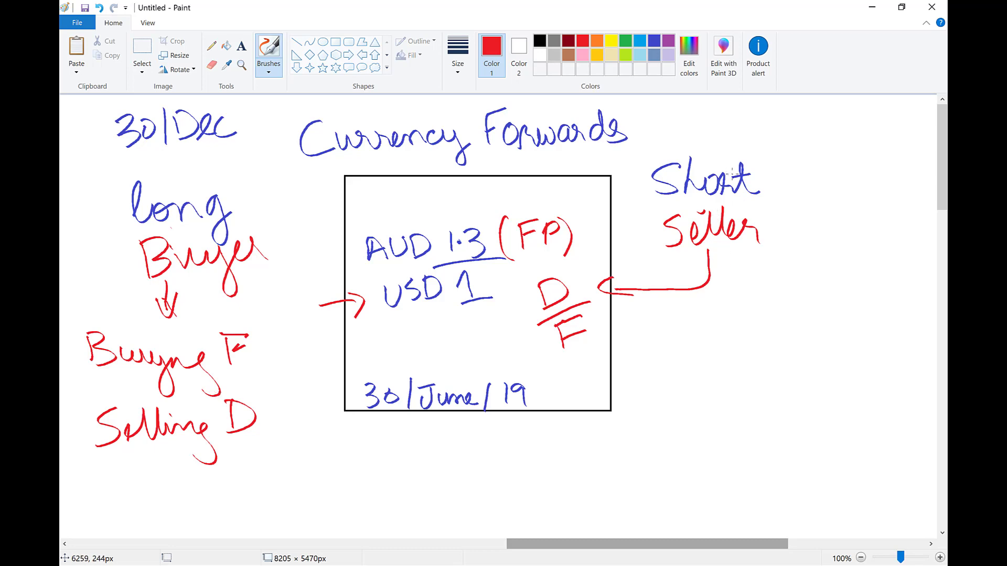
mouse_move(489, 288)
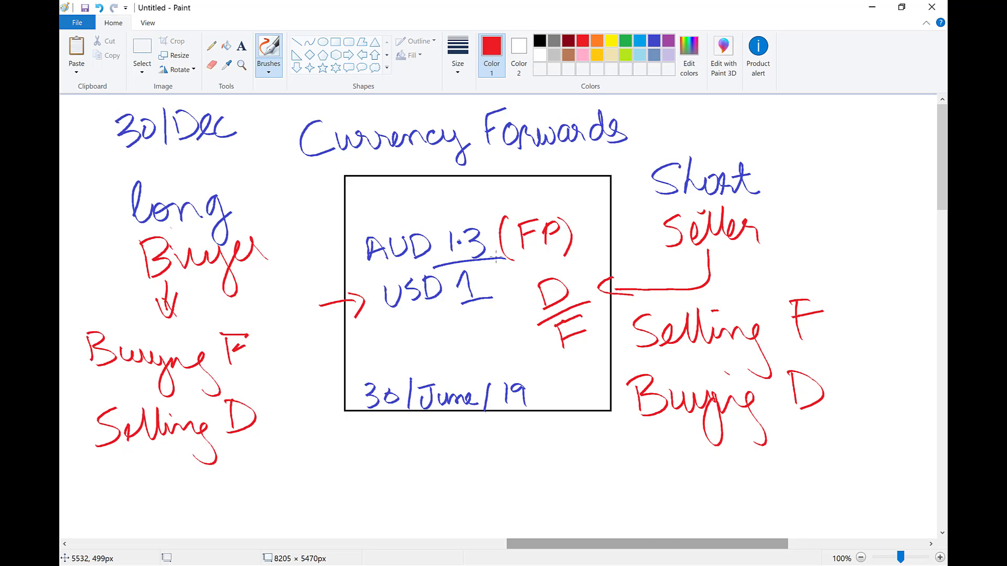
mouse_move(411, 340)
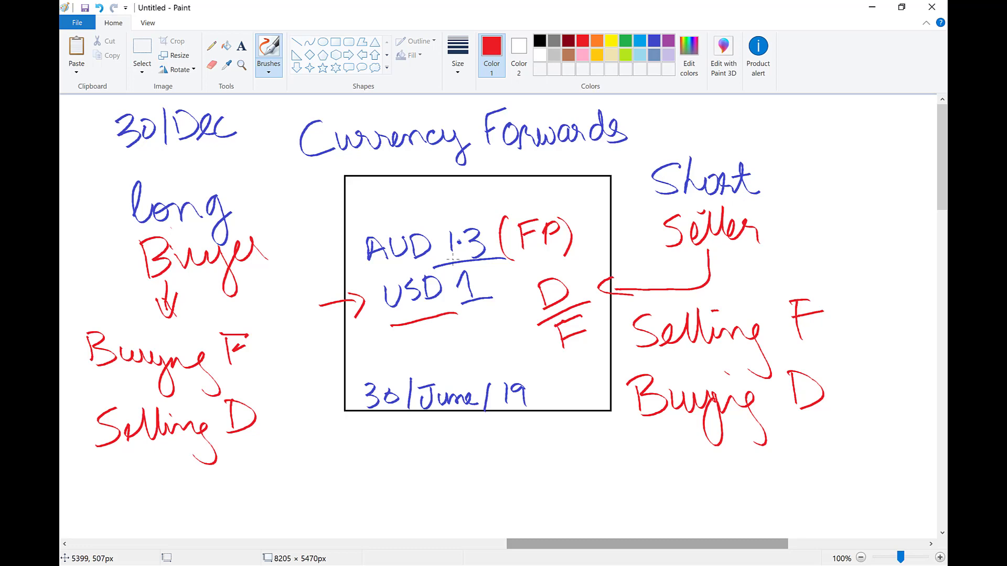
mouse_move(532, 445)
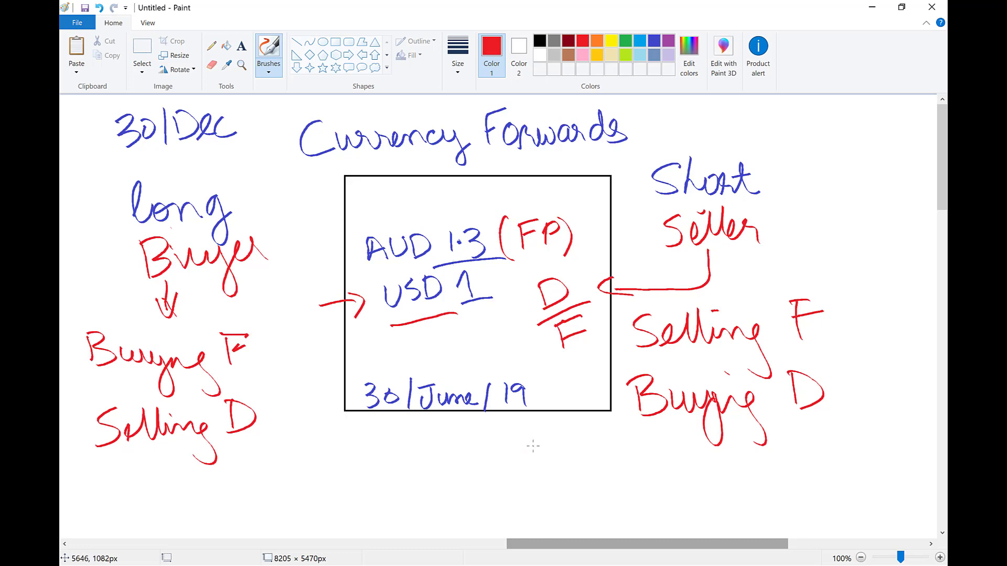